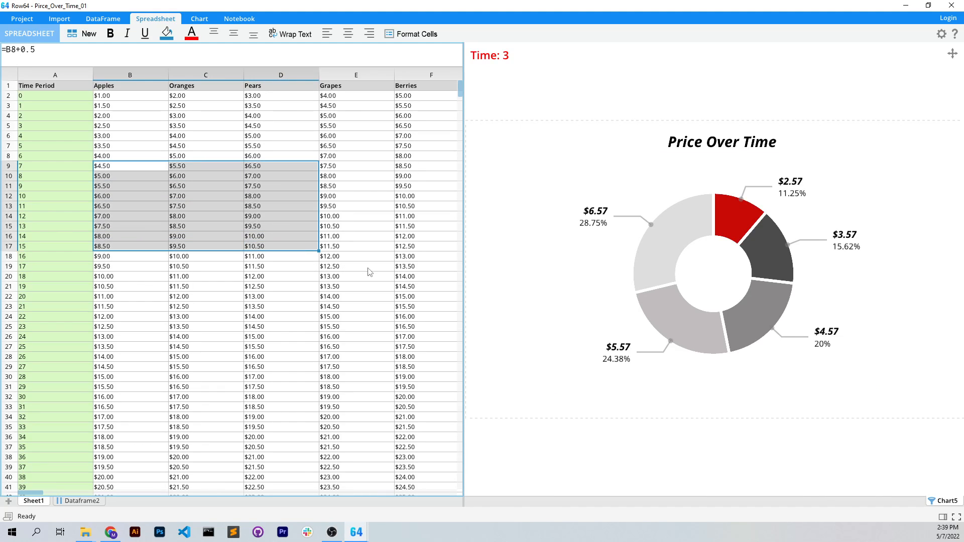
- Review the price formula in C10 and the time period in A23 on the sheet
left_click(205, 176)
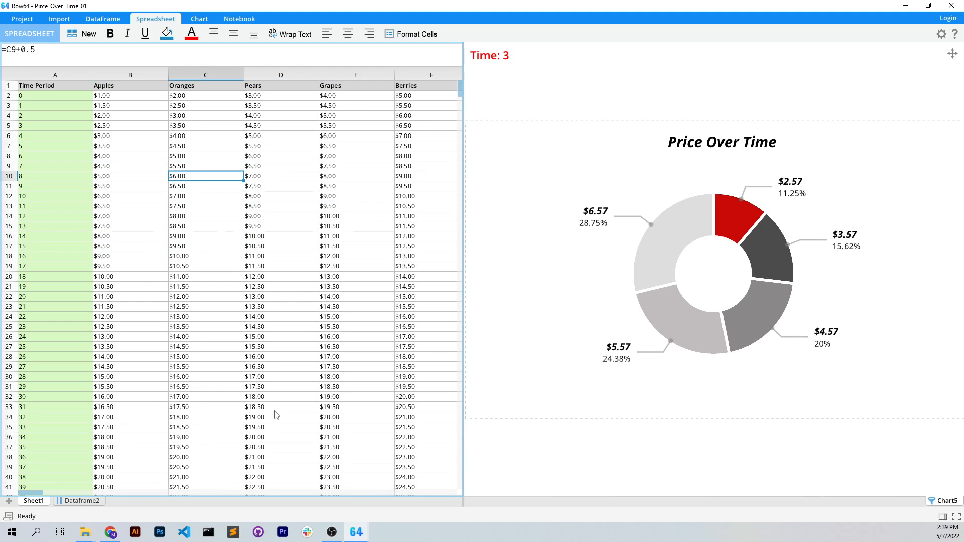
scroll("down", 3)
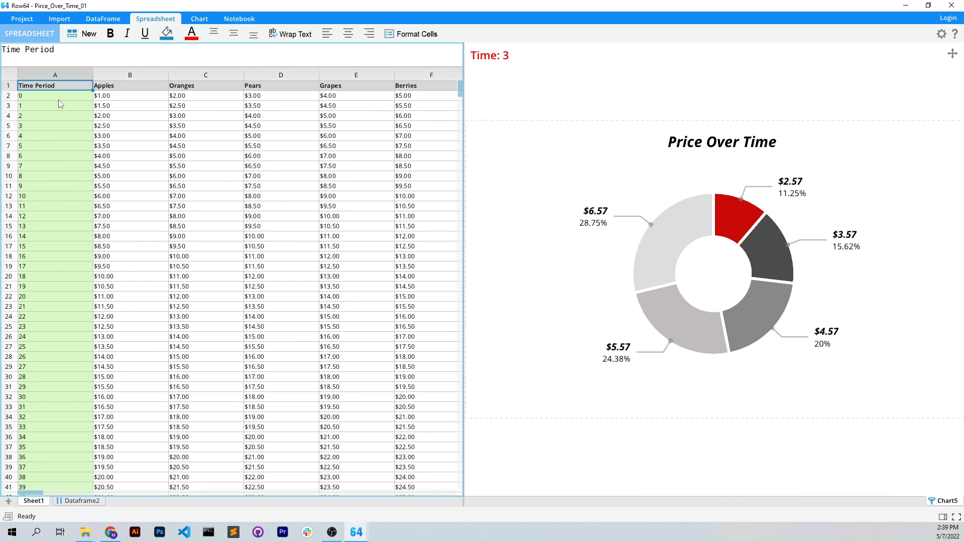
left_click(55, 306)
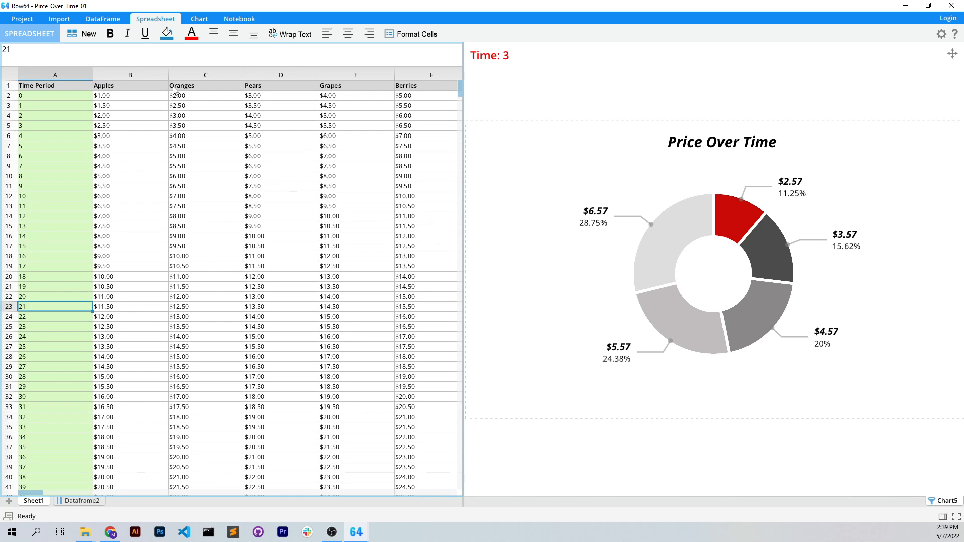
mouse_move(293, 96)
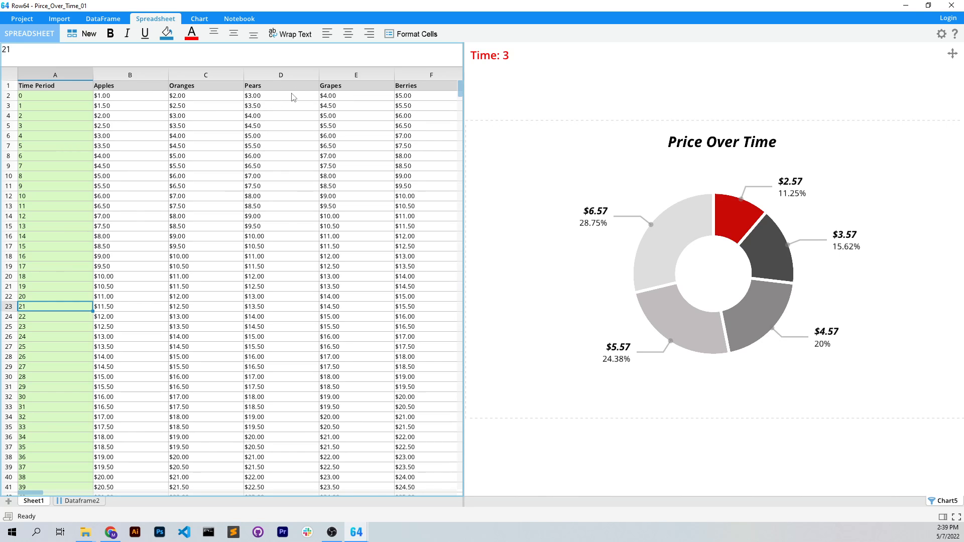
- Show the chart's animation timeline and rewind the Price Over Time donut to frame 0
left_click(199, 18)
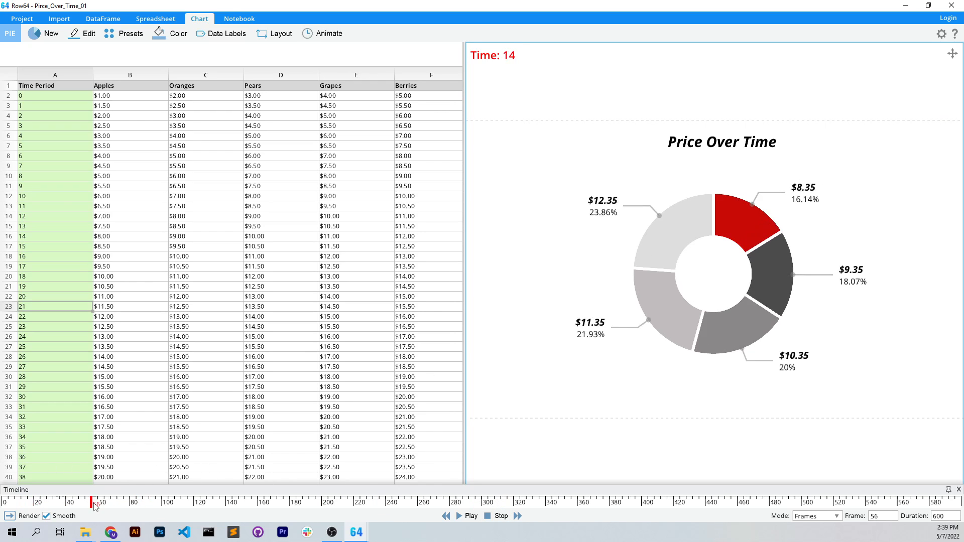
left_click(461, 516)
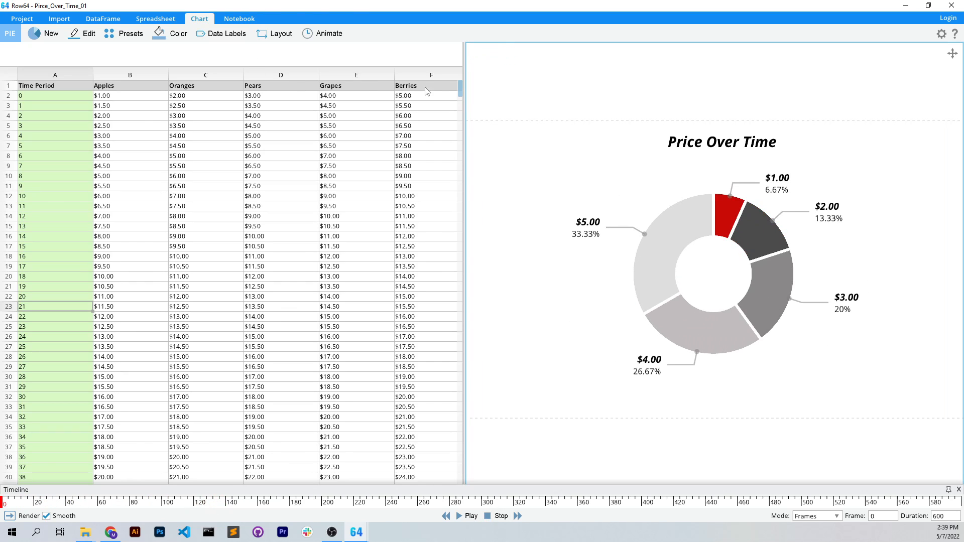
mouse_move(18, 514)
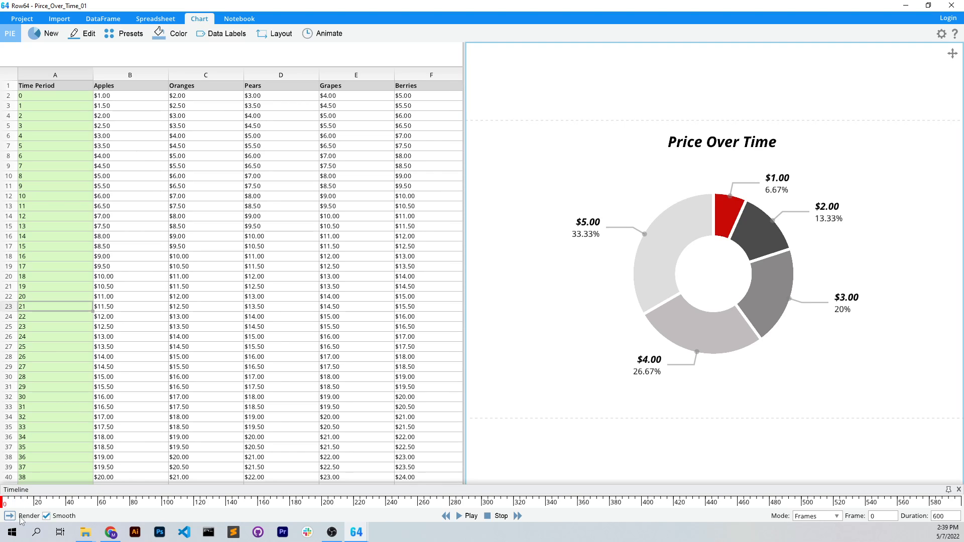
- Set render quality to 0.81 as mp4 and bring up the save-location dialog
left_click(28, 516)
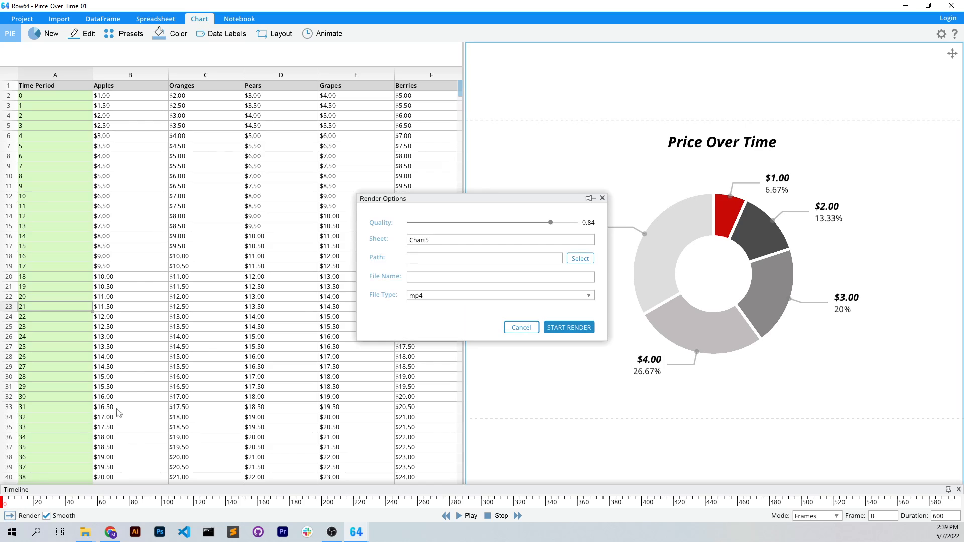
left_click_drag(550, 222, 478, 223)
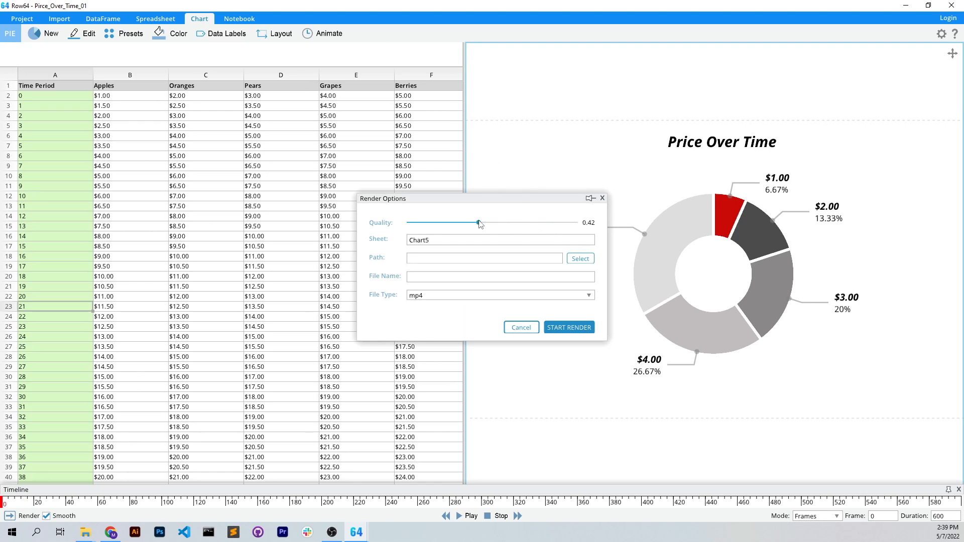
left_click_drag(479, 222, 546, 222)
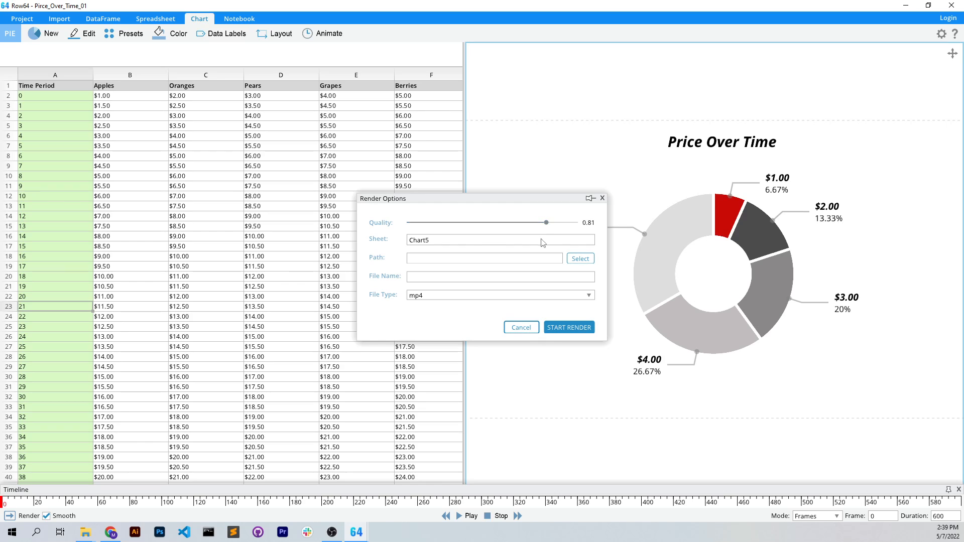
left_click(579, 258)
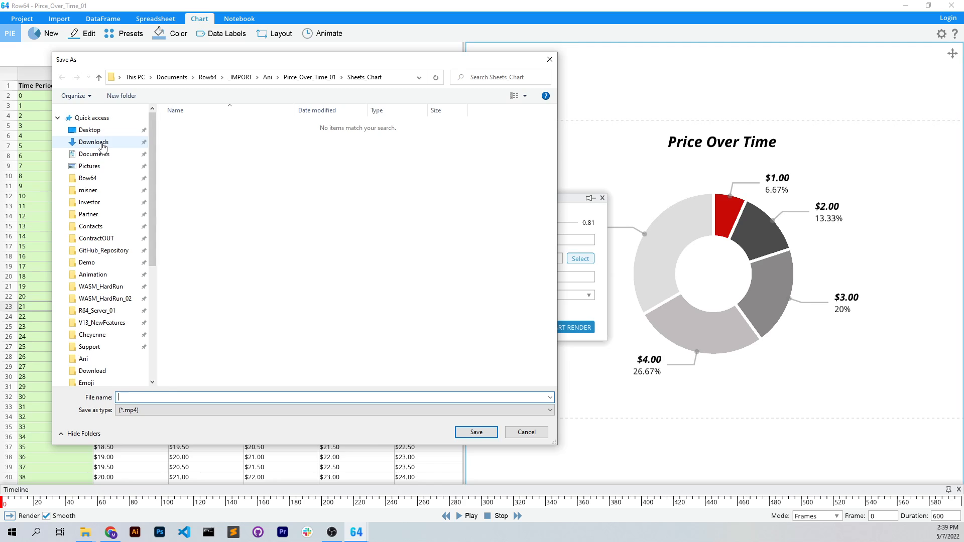
- Save the render output as Animated_Chart.mp4 in the Downloads folder
left_click(93, 142)
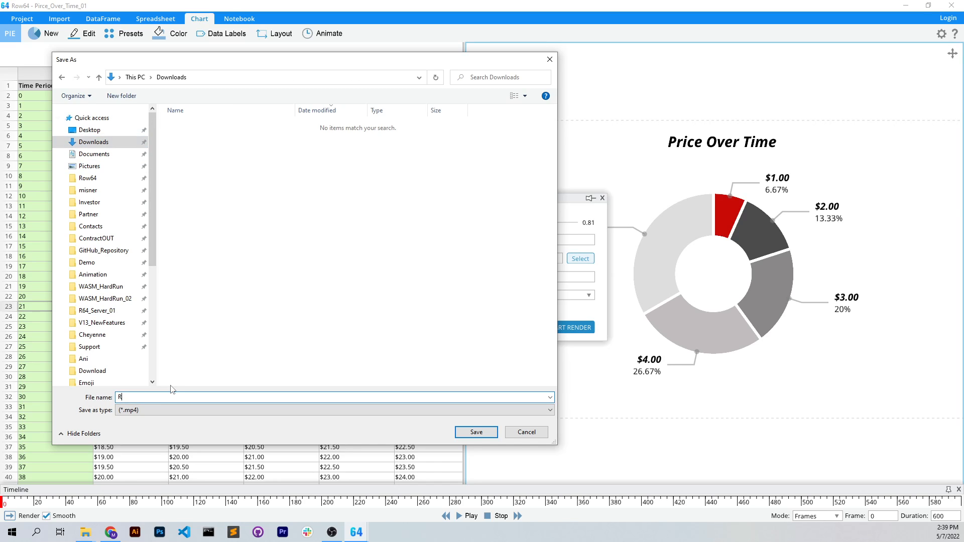
type("ender_Over")
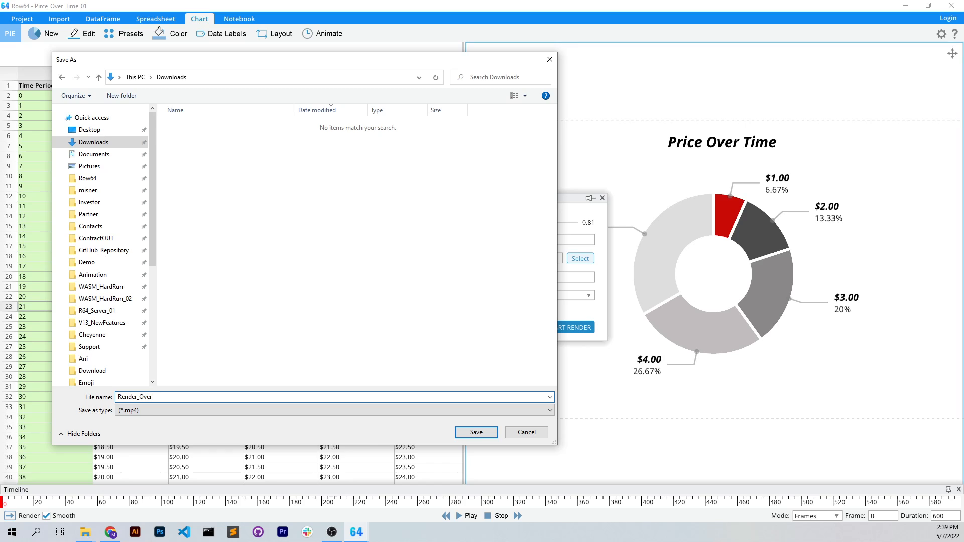
key("BackSpace")
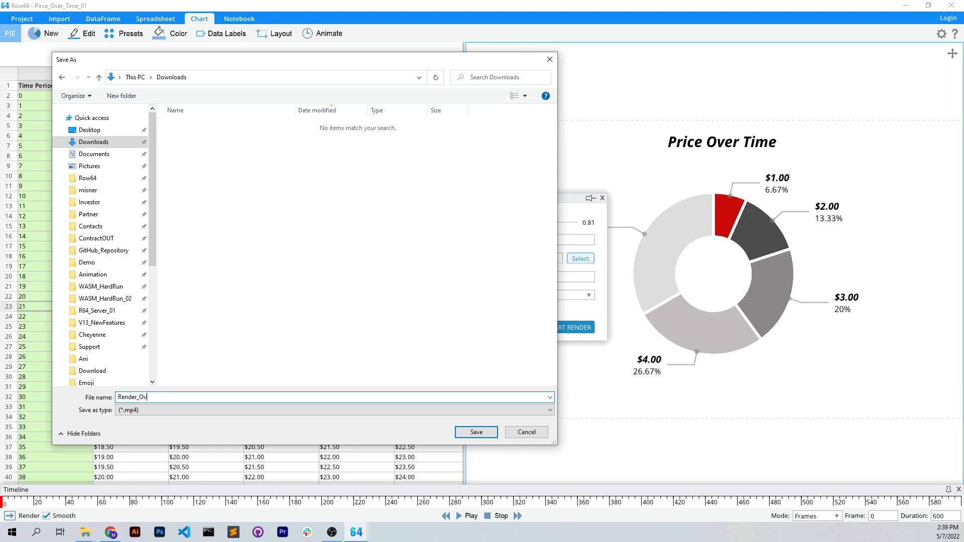
type("Animated_")
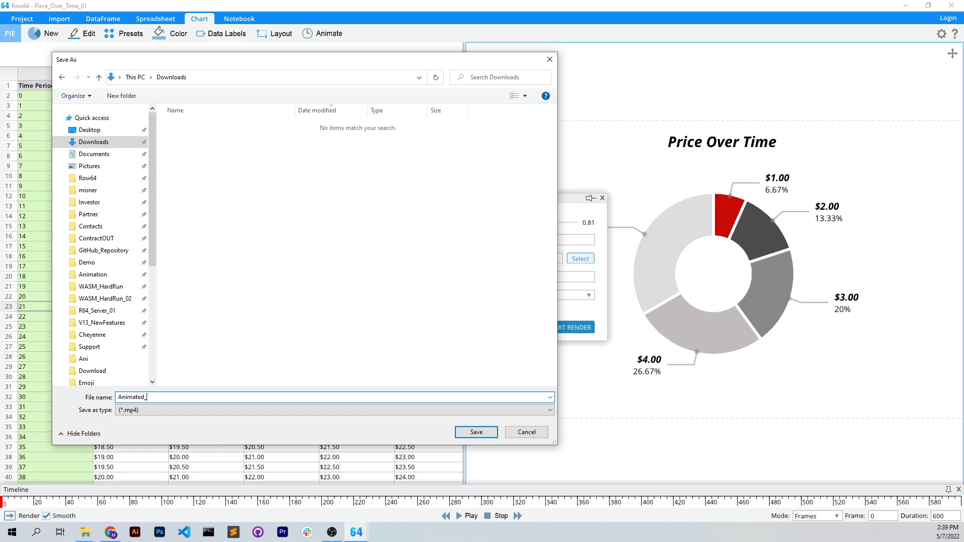
type("Char")
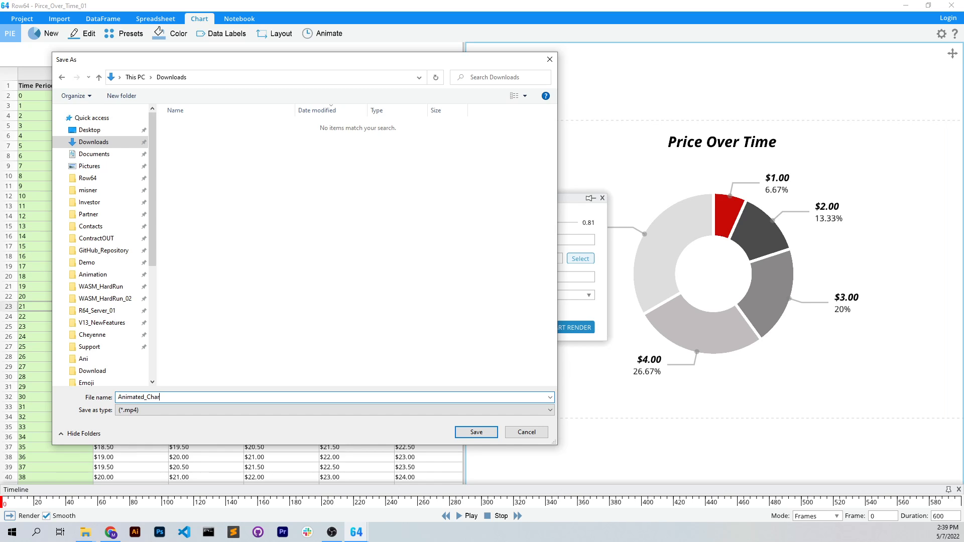
left_click(475, 433)
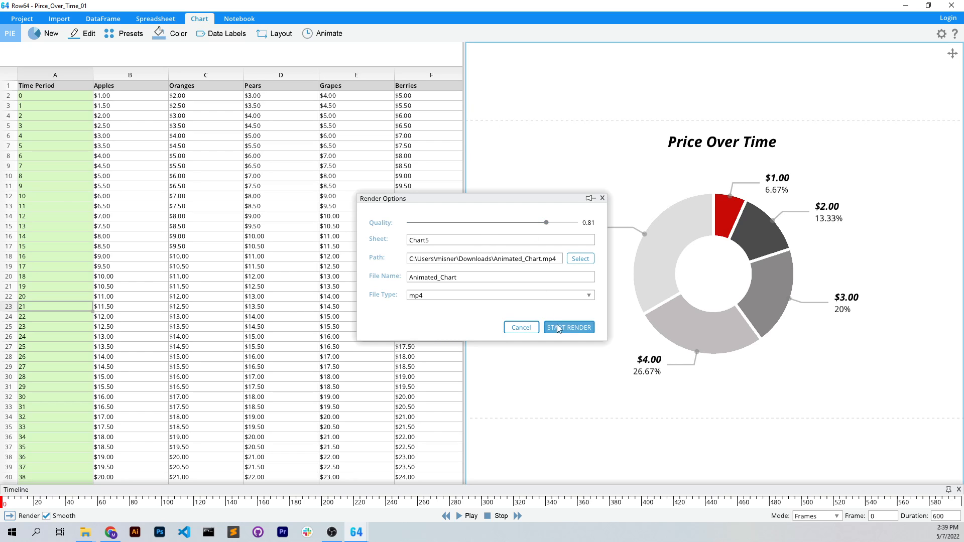
- Start rendering the donut chart animation into Animated_Chart.mp4
left_click(567, 327)
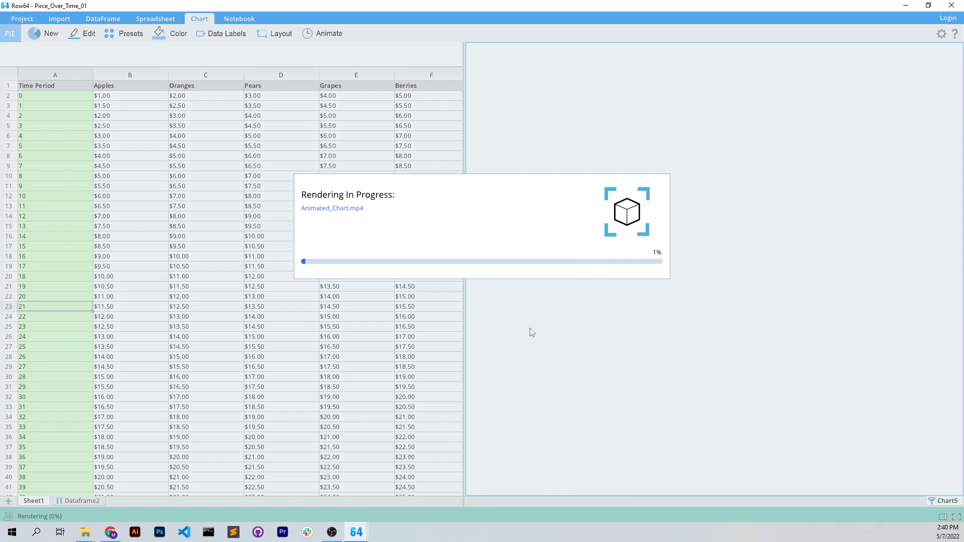
mouse_move(537, 330)
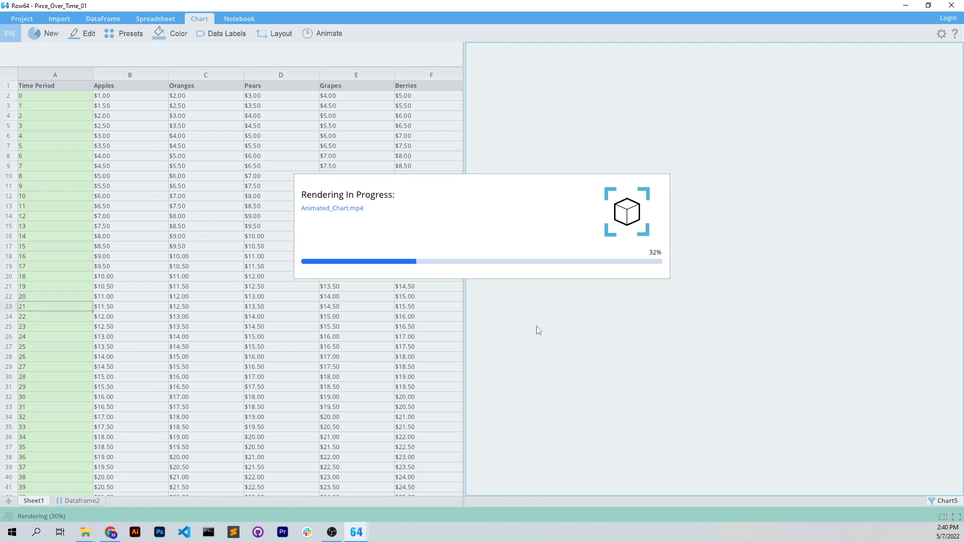
mouse_move(534, 328)
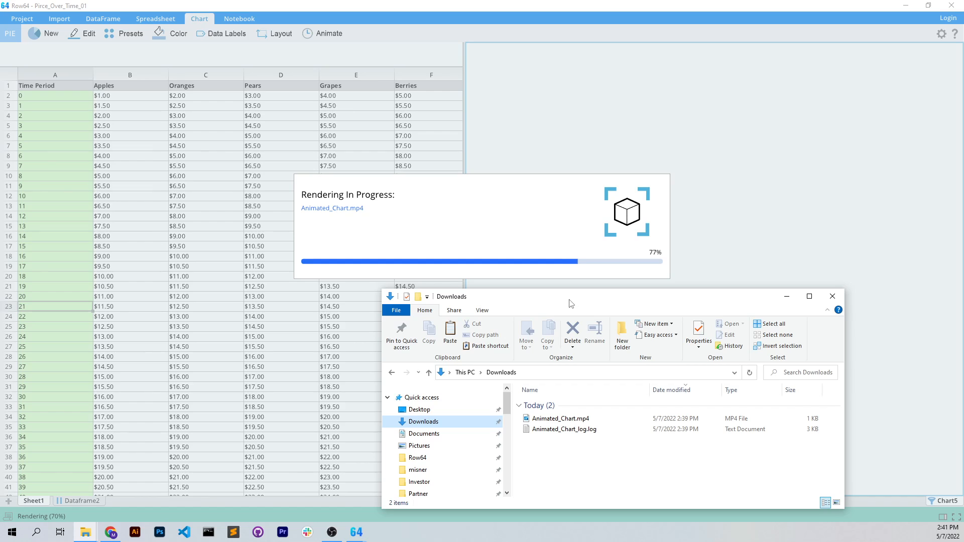
mouse_move(564, 429)
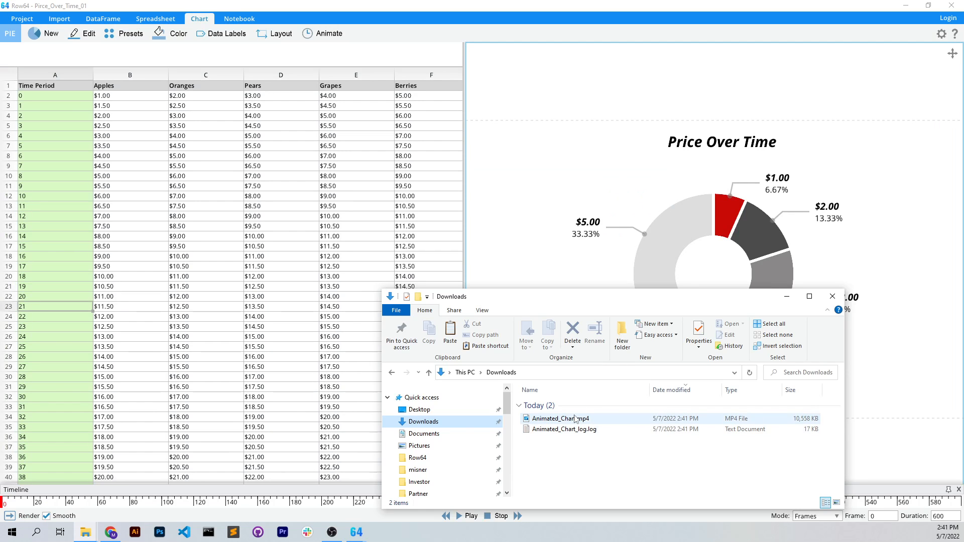
- Open the finished Animated_Chart.mp4 (about 10.5 MB) from Downloads
left_click(560, 418)
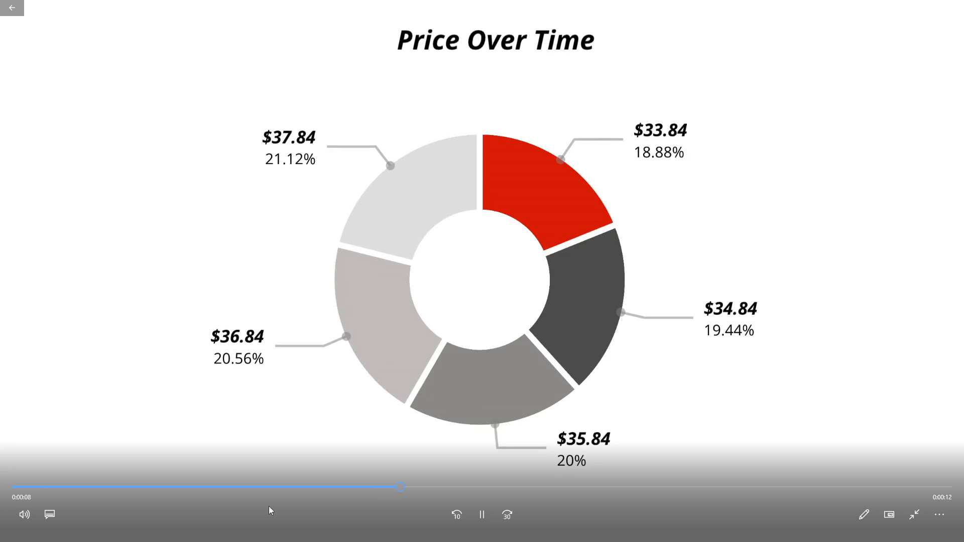
- Pause Animated_Chart.mp4 at the end, showing final prices $41.69–$45.69
left_click(481, 514)
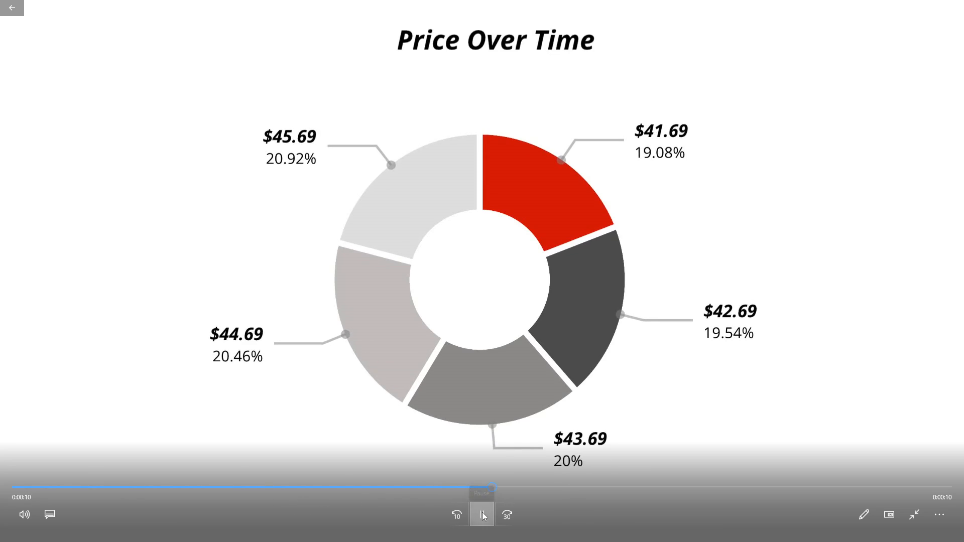